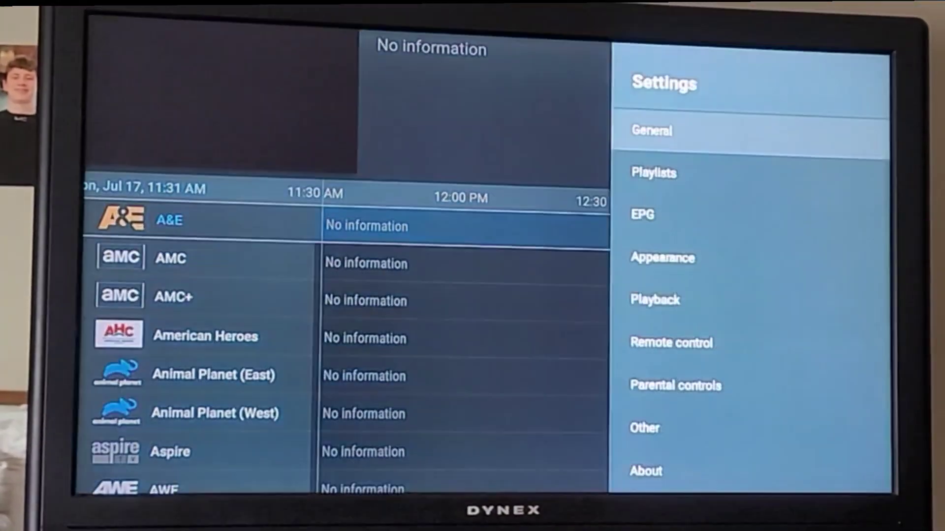
Step: Add an Xtream Codes playlist and begin entering its server code on the on-screen keyboard
{"action": "left_click", "coordinate": [653, 173]}
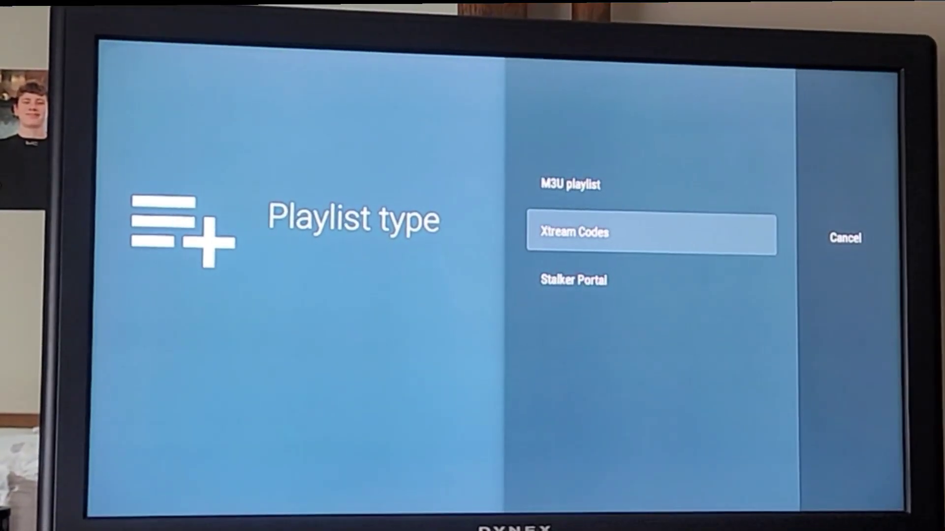
{"action": "left_click", "coordinate": [651, 234]}
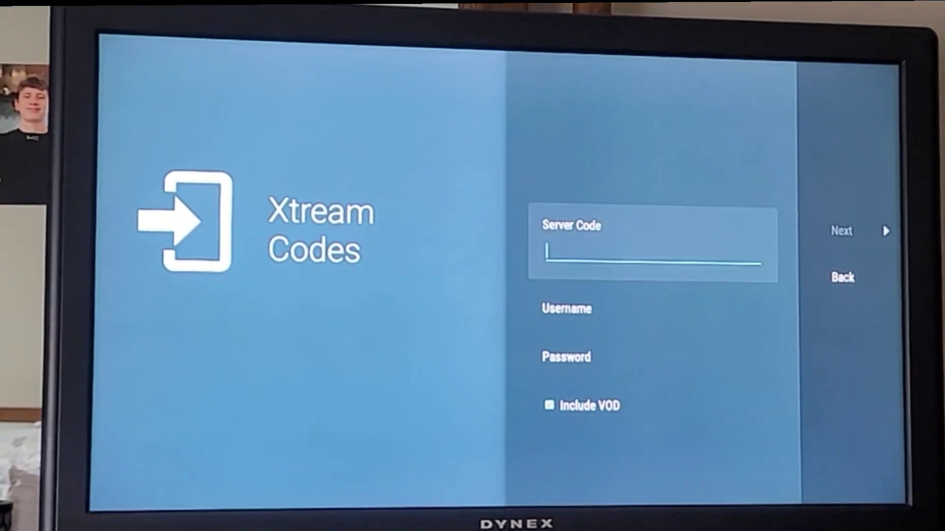
{"action": "left_click", "coordinate": [651, 247]}
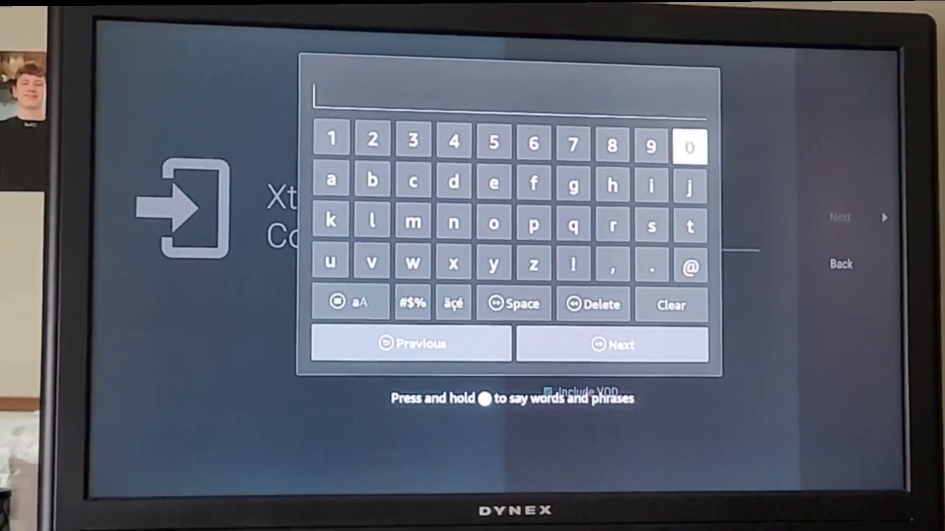
{"action": "left_click", "coordinate": [688, 147]}
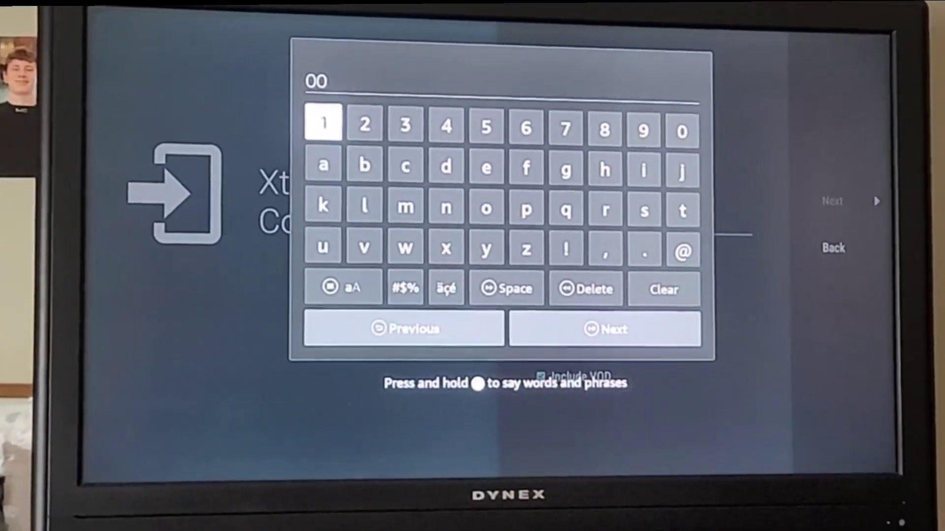
{"action": "left_click", "coordinate": [322, 123]}
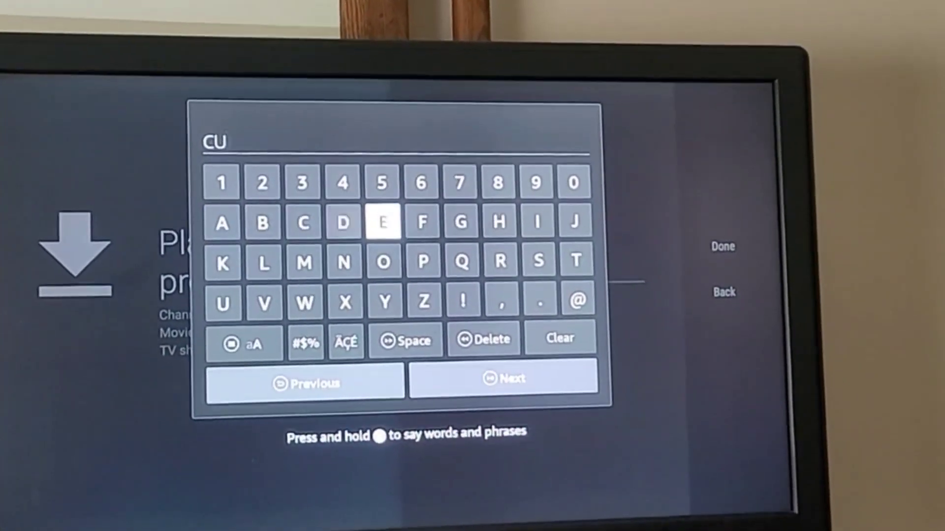
Step: Name the playlist CUE2 and finish once its 1810 channels are processed
{"action": "left_click", "coordinate": [381, 222]}
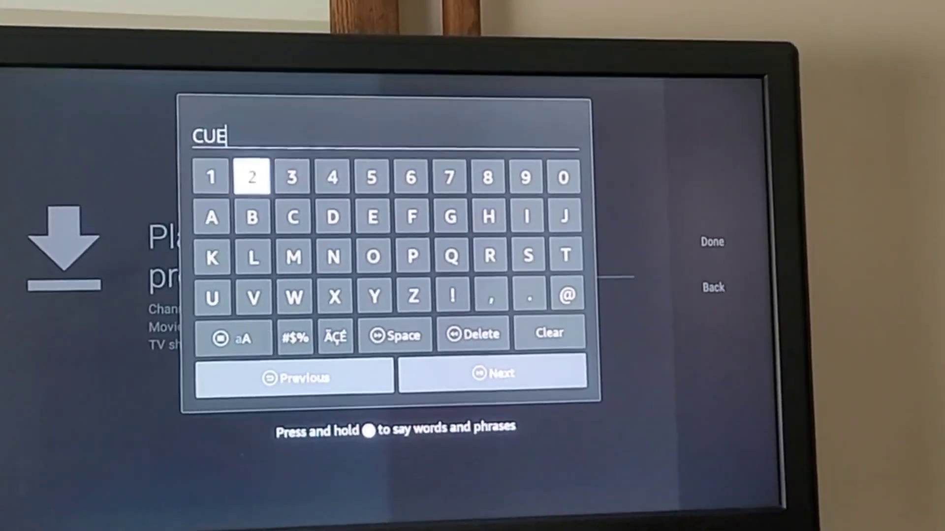
{"action": "left_click", "coordinate": [249, 177]}
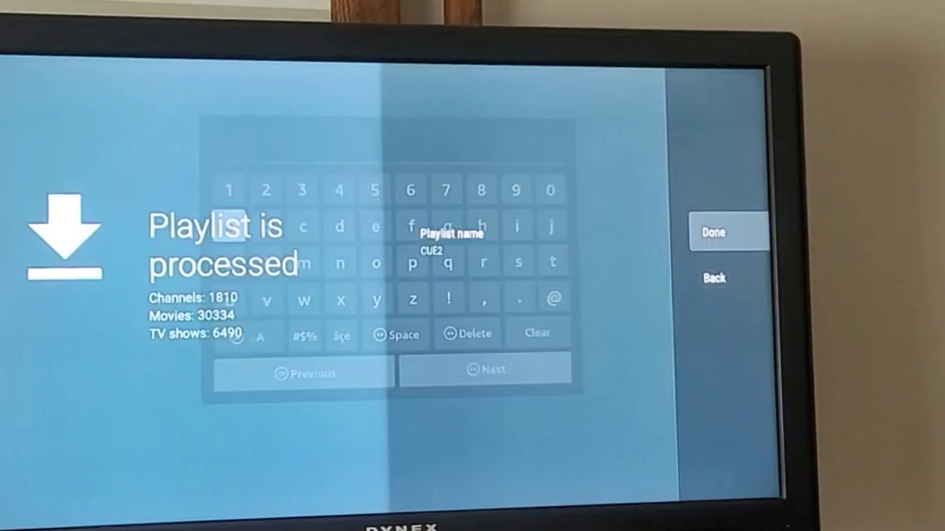
{"action": "left_click", "coordinate": [729, 232]}
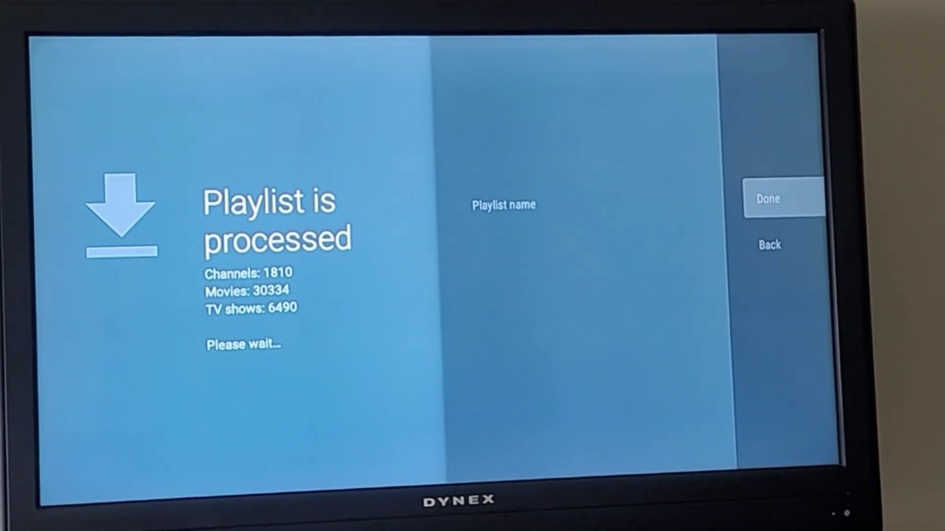
{"action": "left_click", "coordinate": [785, 198]}
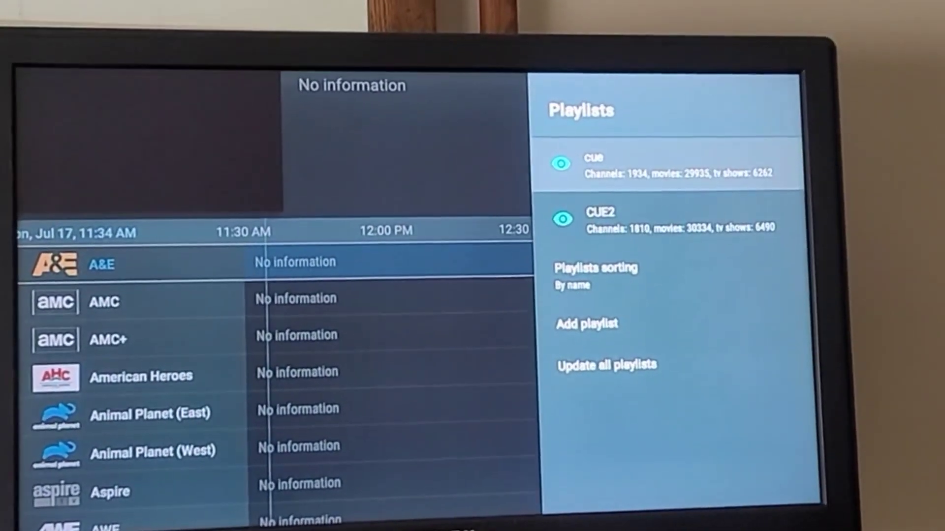
Step: Delete the old cue playlist from the Playlists settings
{"action": "left_click", "coordinate": [603, 164]}
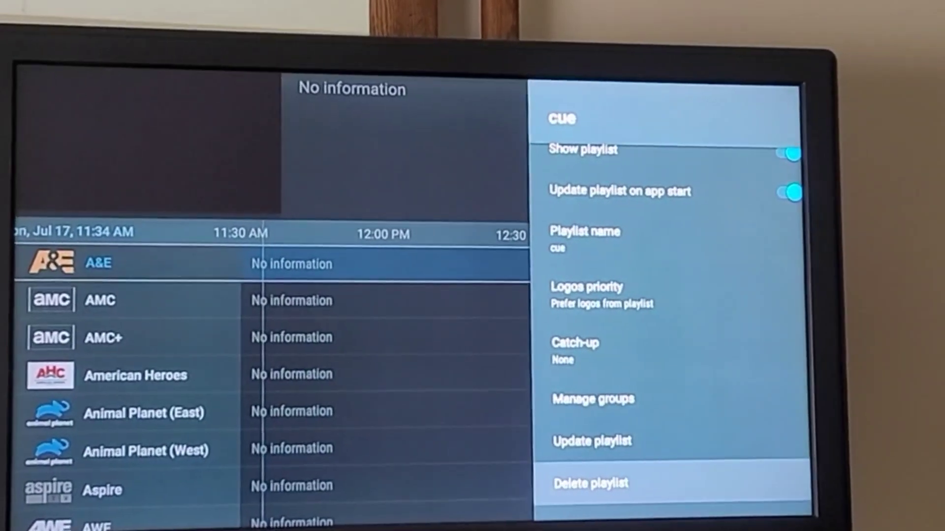
{"action": "left_click", "coordinate": [588, 482]}
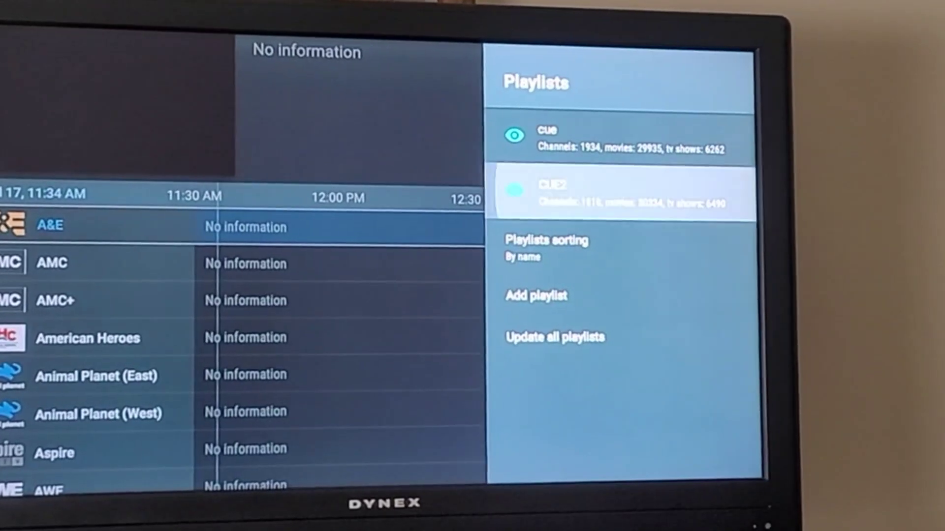
{"action": "left_click", "coordinate": [615, 193]}
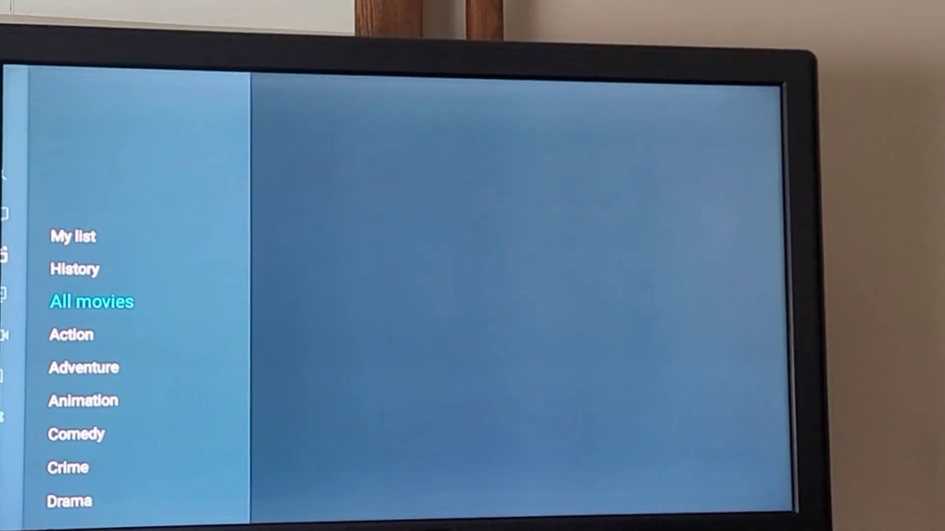
Step: Browse the All movies category from the new playlist
{"action": "left_click", "coordinate": [91, 301]}
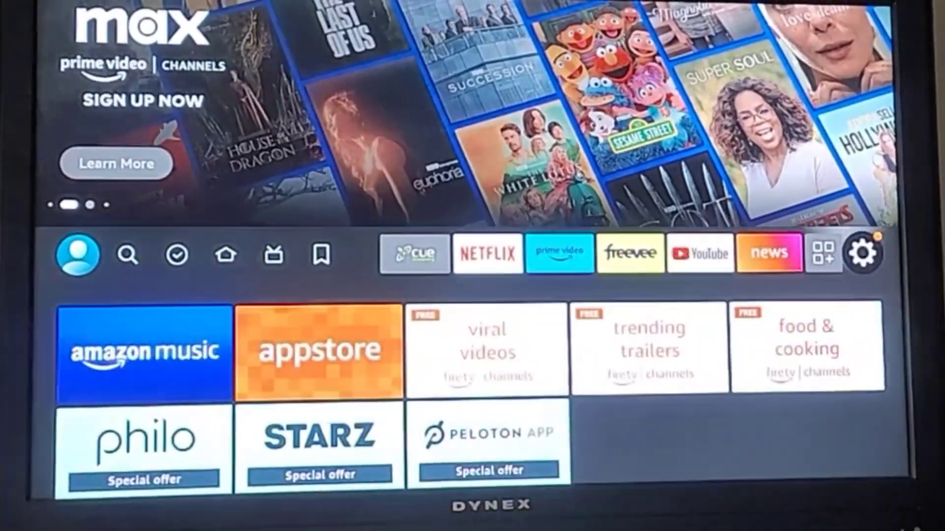
Step: Clear Cue Streaming's data and cache under Manage Installed Applications, leaving 0 B cache
{"action": "left_click", "coordinate": [864, 252]}
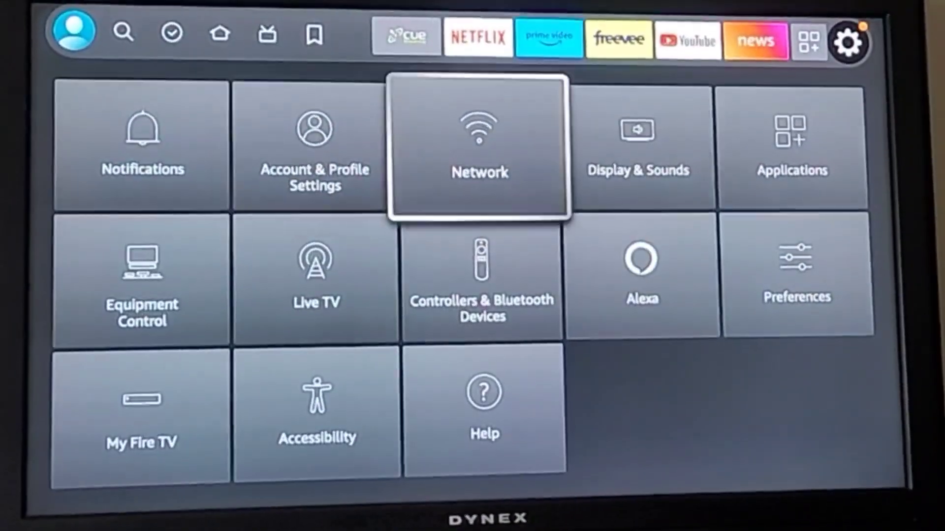
{"action": "key", "text": "right"}
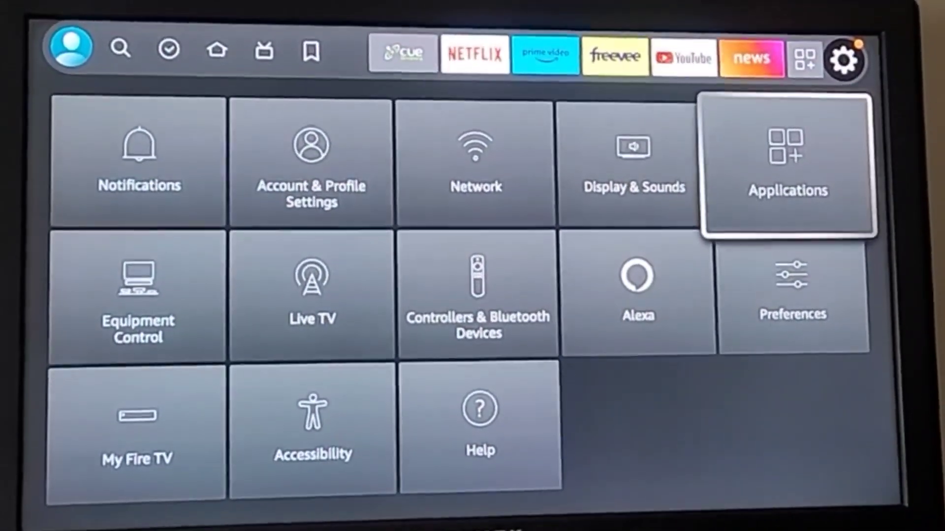
{"action": "left_click", "coordinate": [786, 163]}
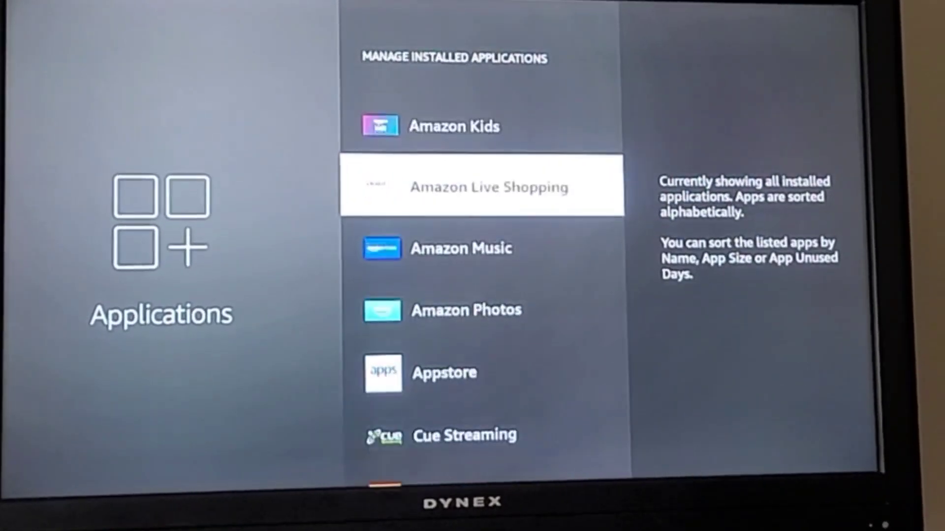
{"action": "scroll", "scroll_direction": "down", "scroll_amount": 3}
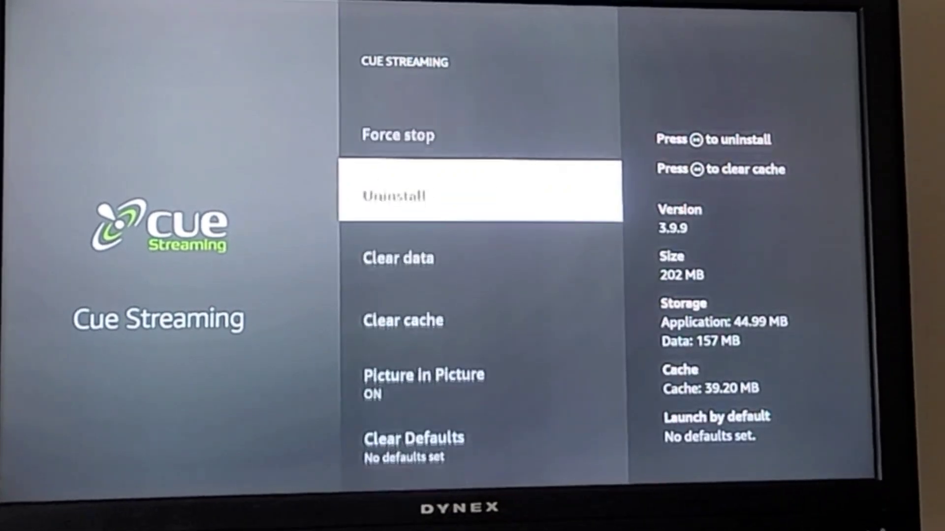
{"action": "left_click", "coordinate": [397, 258]}
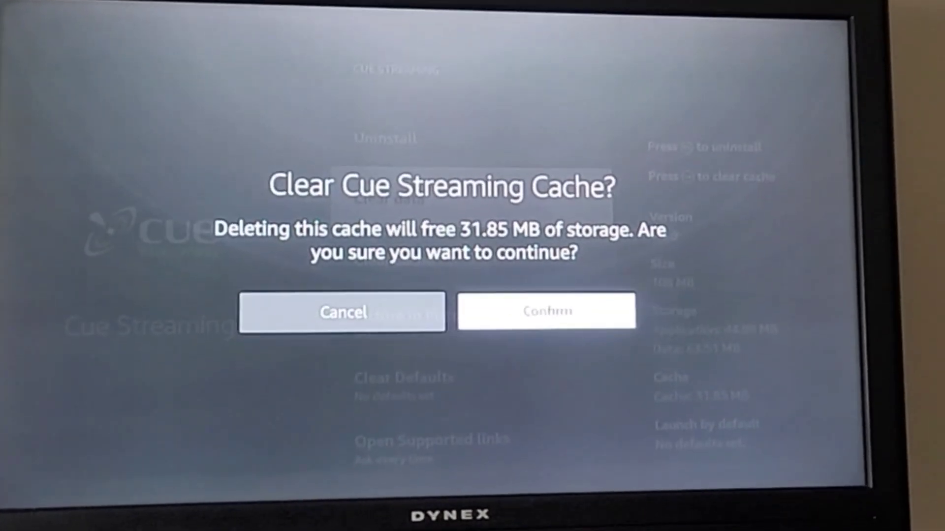
{"action": "left_click", "coordinate": [545, 310]}
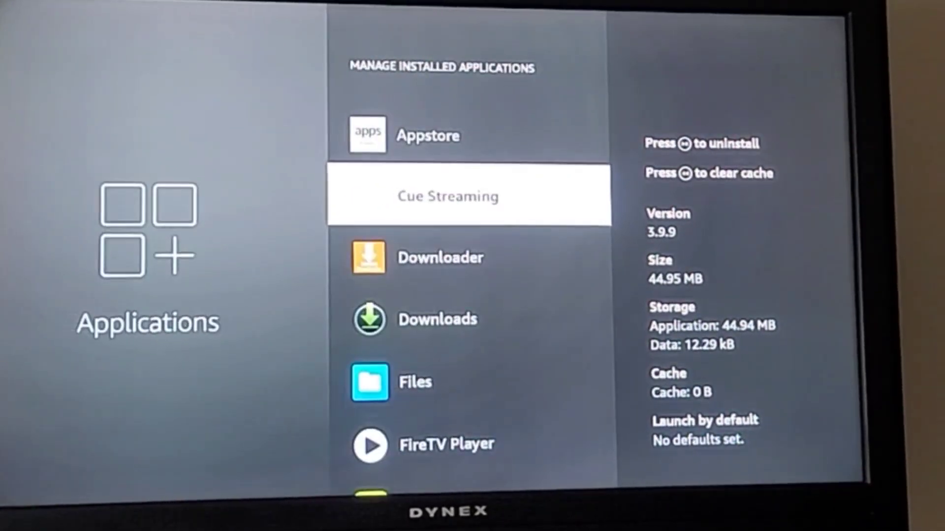
Step: Download and install the Cue Streaming update in Downloader, then pick Xtream Codes
{"action": "key", "text": "Back"}
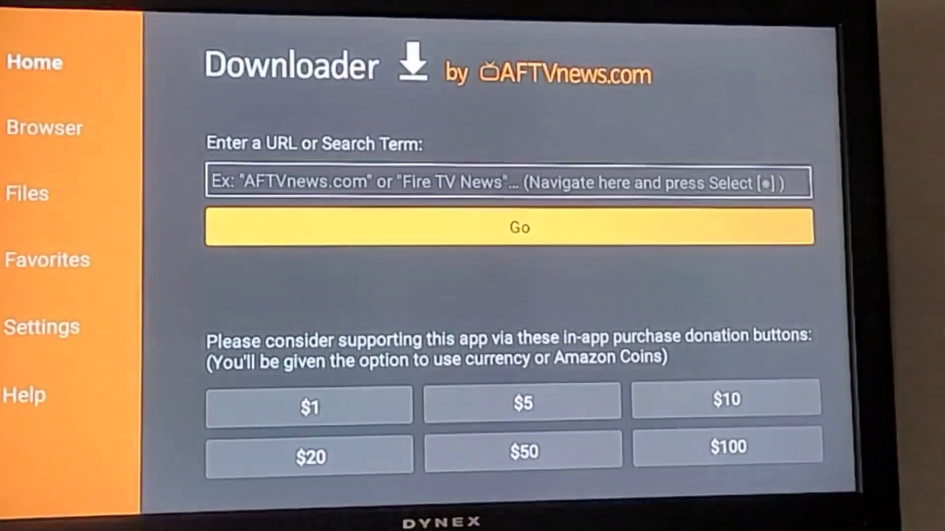
{"action": "left_click", "coordinate": [26, 193]}
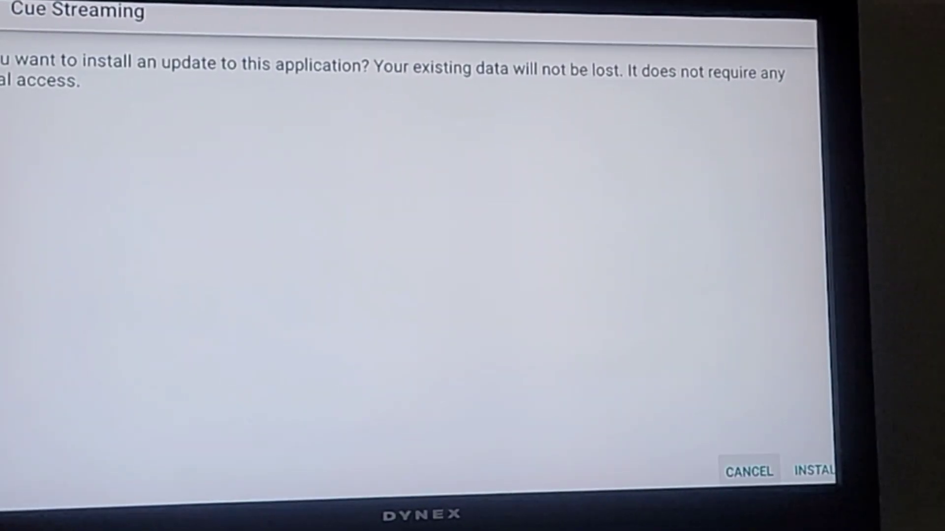
{"action": "left_click", "coordinate": [827, 470]}
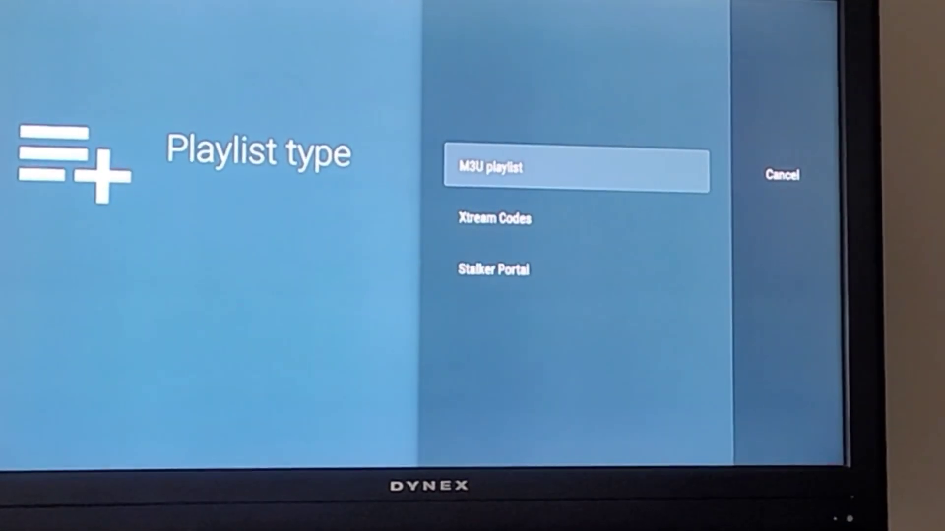
{"action": "left_click", "coordinate": [493, 218]}
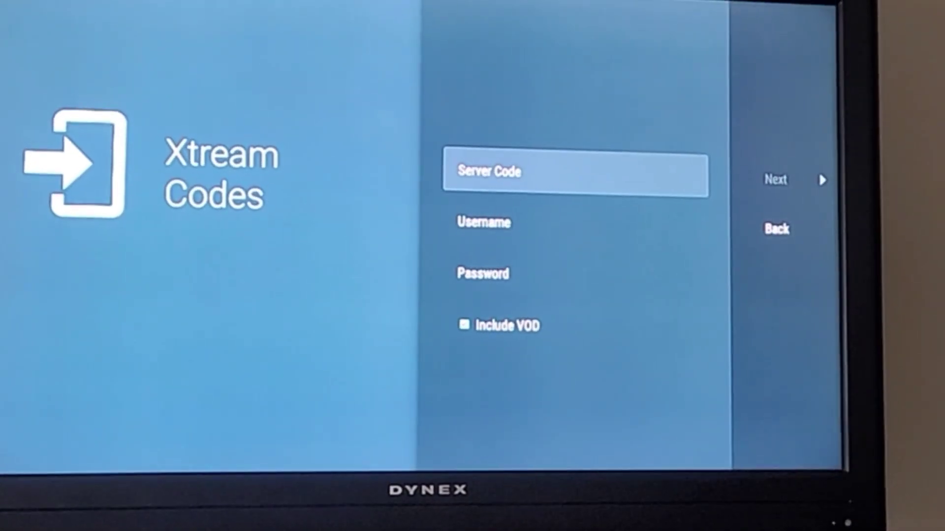